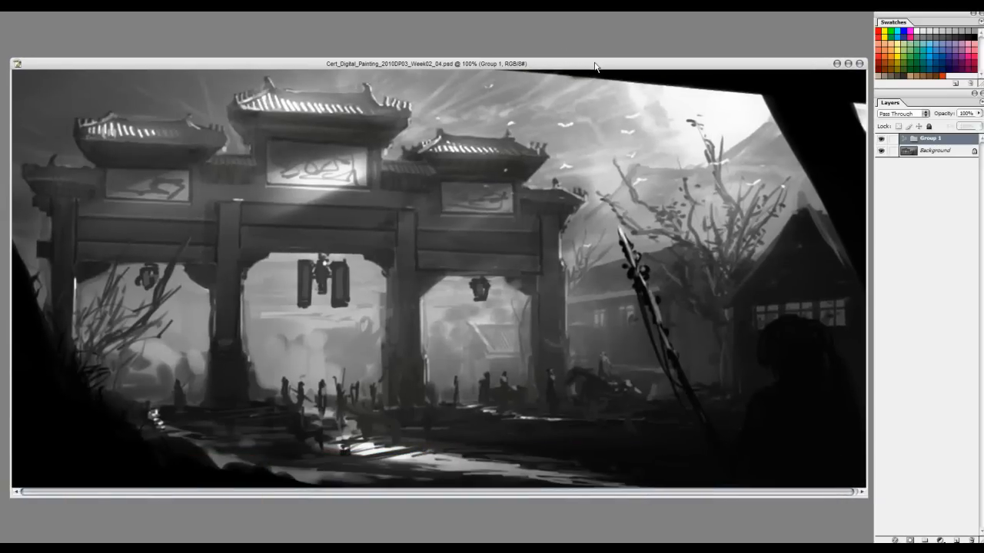
pyautogui.moveTo(622, 25)
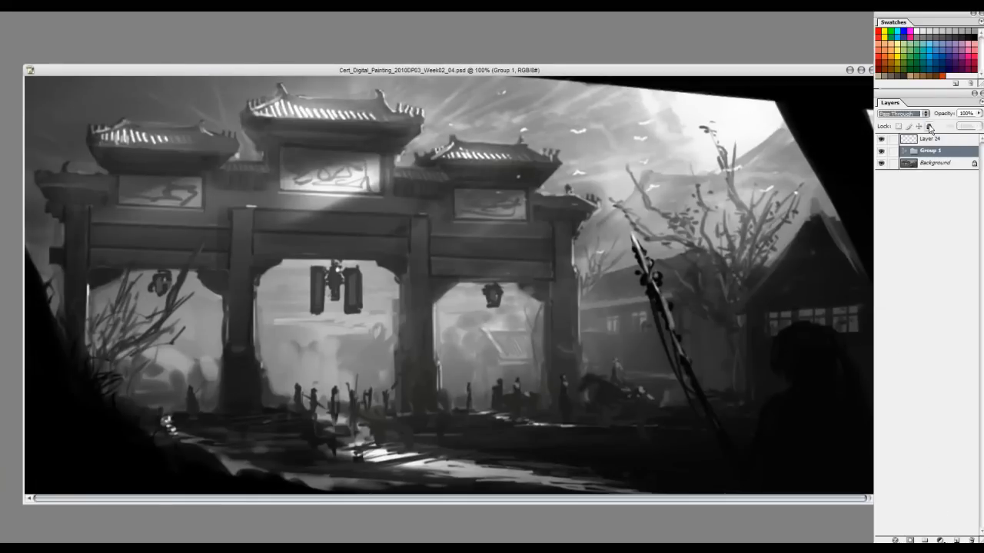
# - Select the new empty Layer 24 sitting above Group 1
pyautogui.click(930, 138)
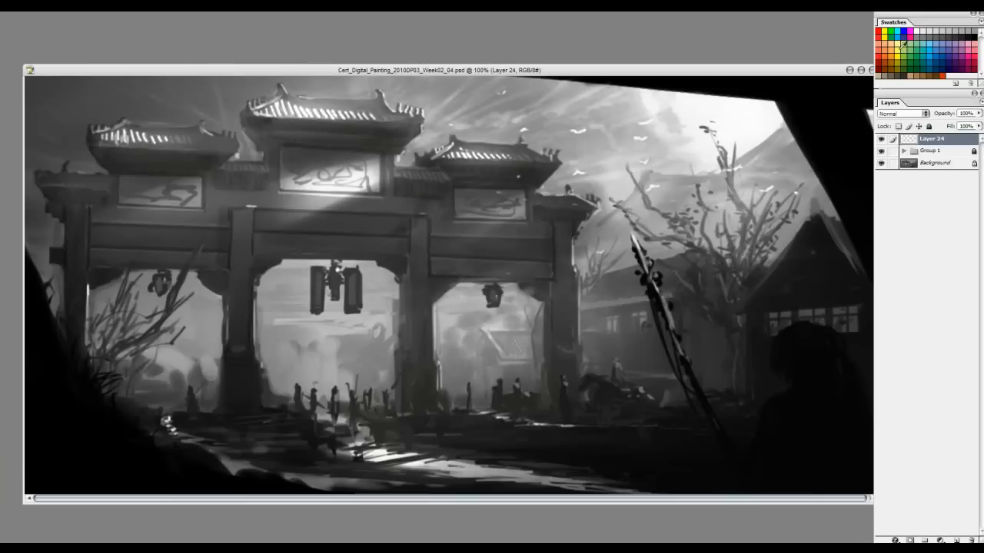
pyautogui.moveTo(585, 190)
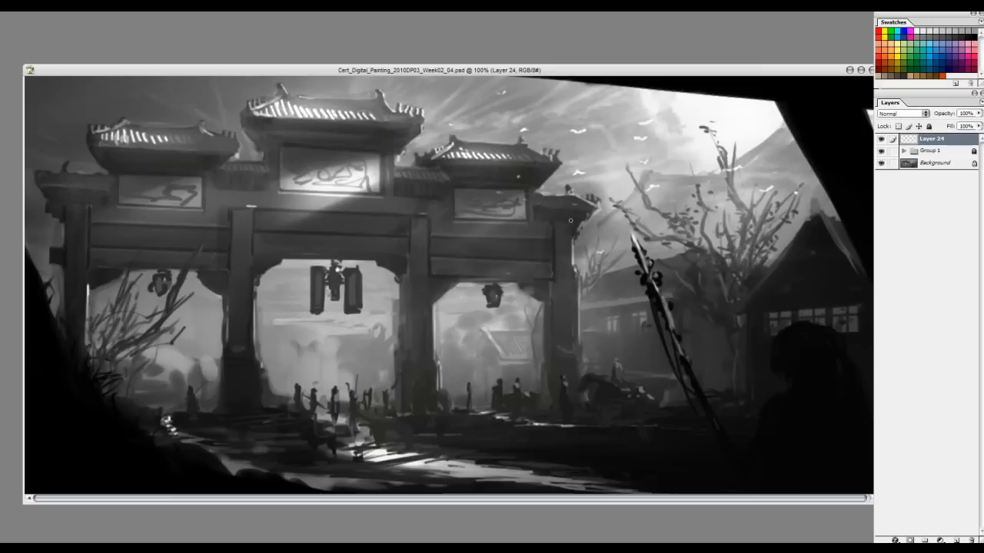
pyautogui.moveTo(631, 145)
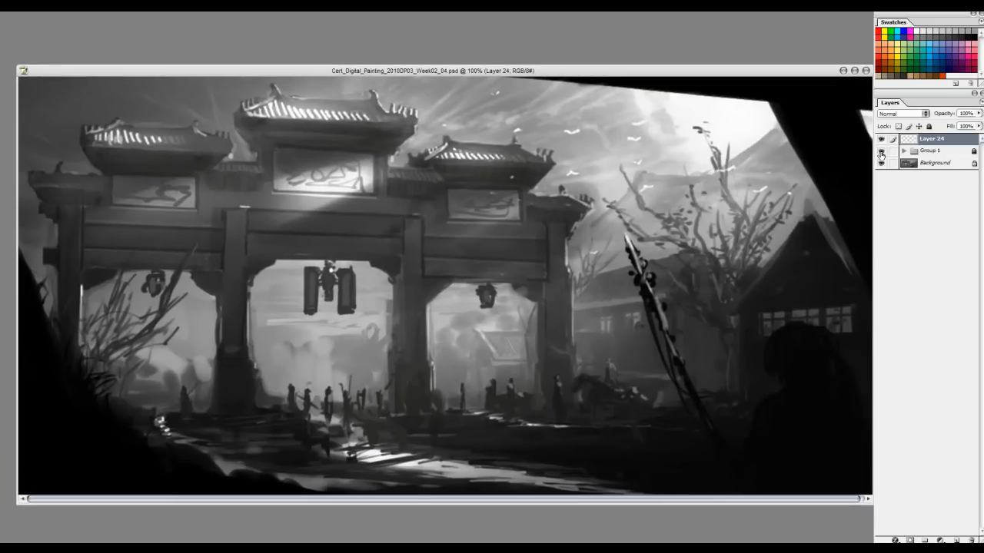
# - Hide Group 1 and paint red light-direction lines across the gate and toward the houses
pyautogui.click(882, 154)
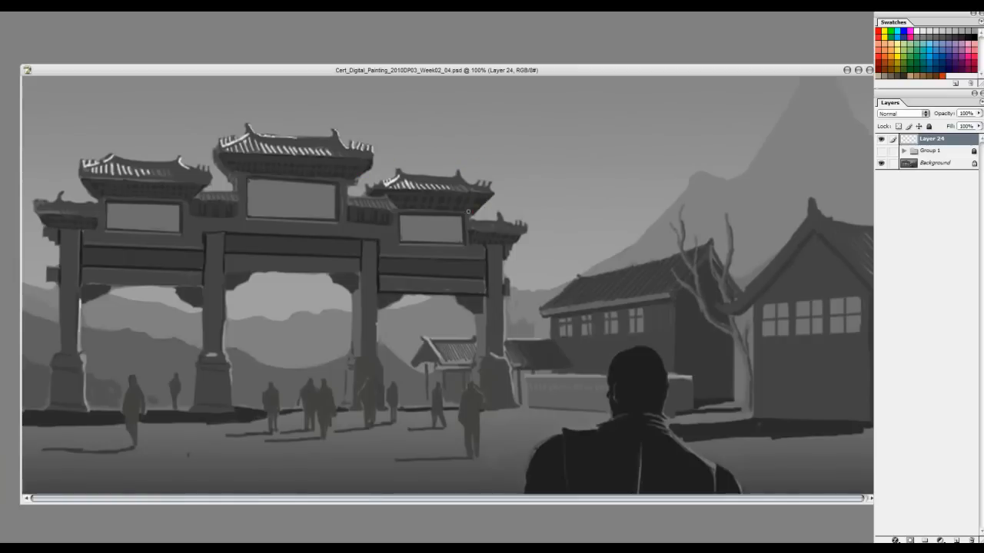
pyautogui.moveTo(300, 332); pyautogui.dragTo(369, 286)
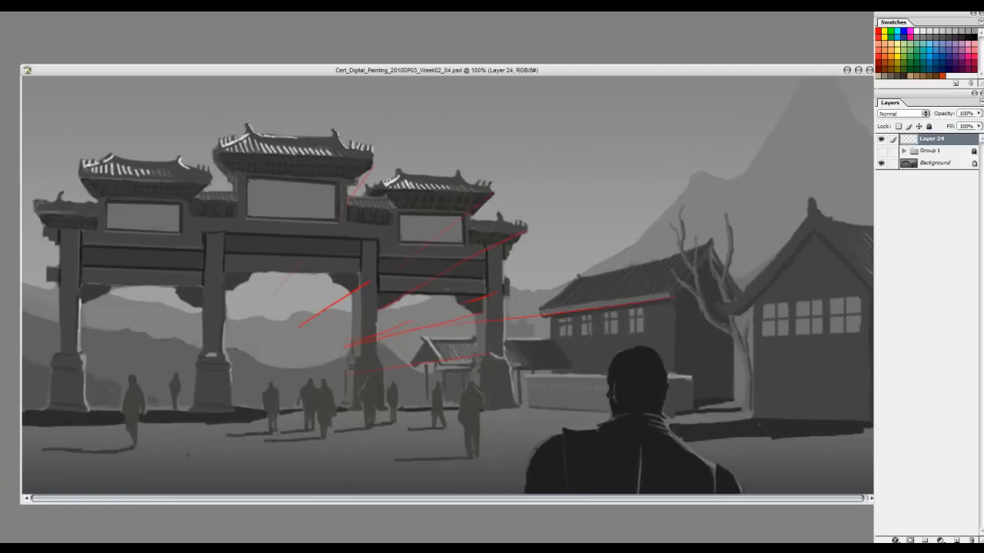
pyautogui.moveTo(130, 353); pyautogui.dragTo(565, 352)
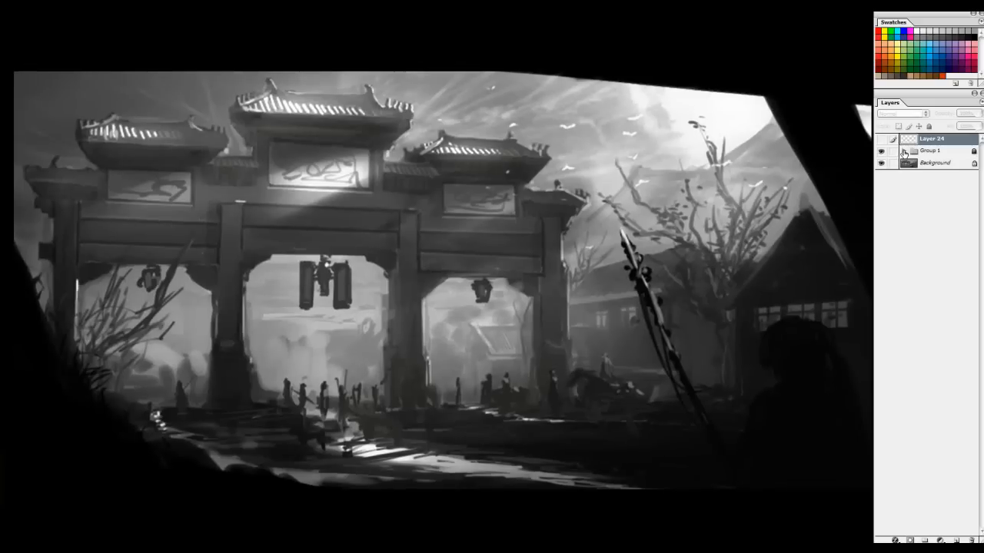
# - Expand Group 1 to reveal its stack of paintover stage layers
pyautogui.click(892, 151)
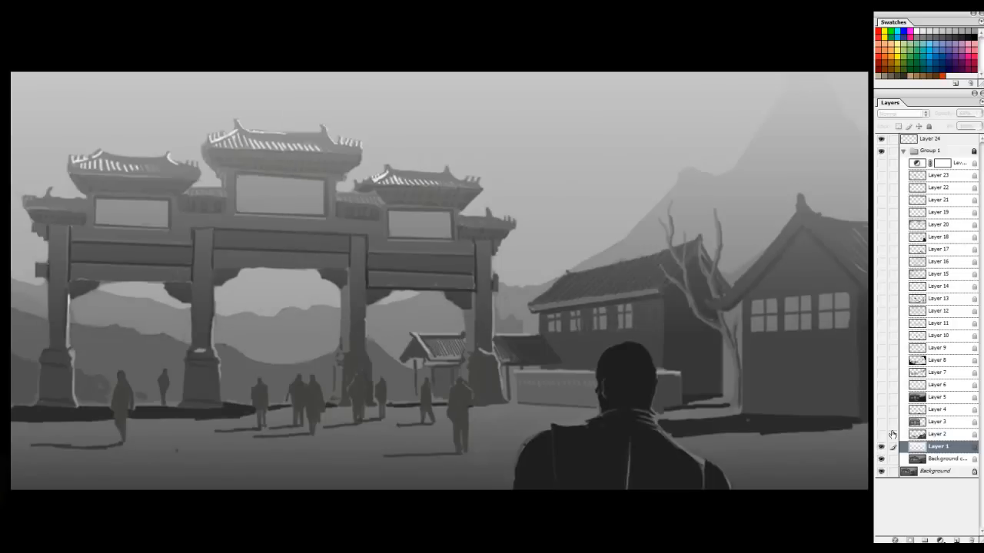
pyautogui.moveTo(735, 323)
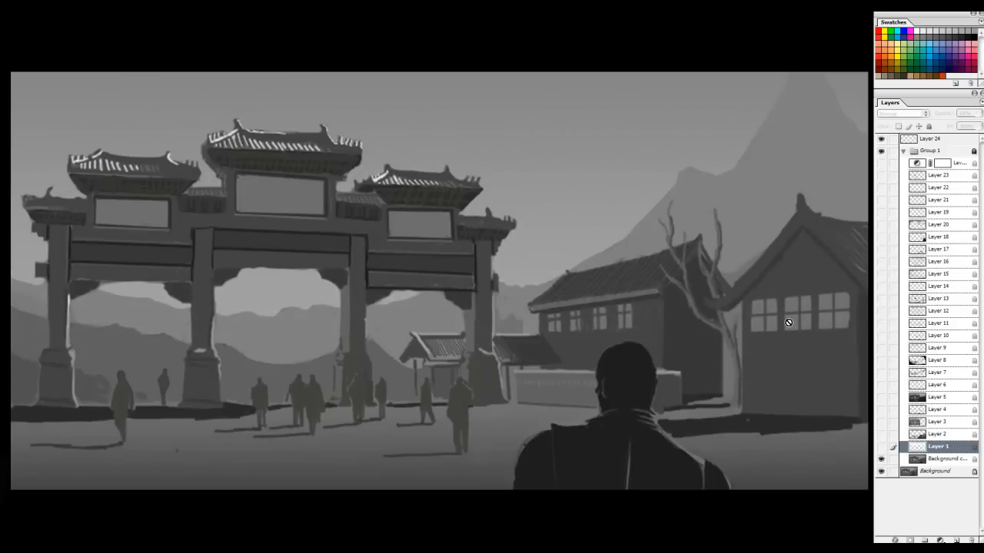
pyautogui.moveTo(544, 169)
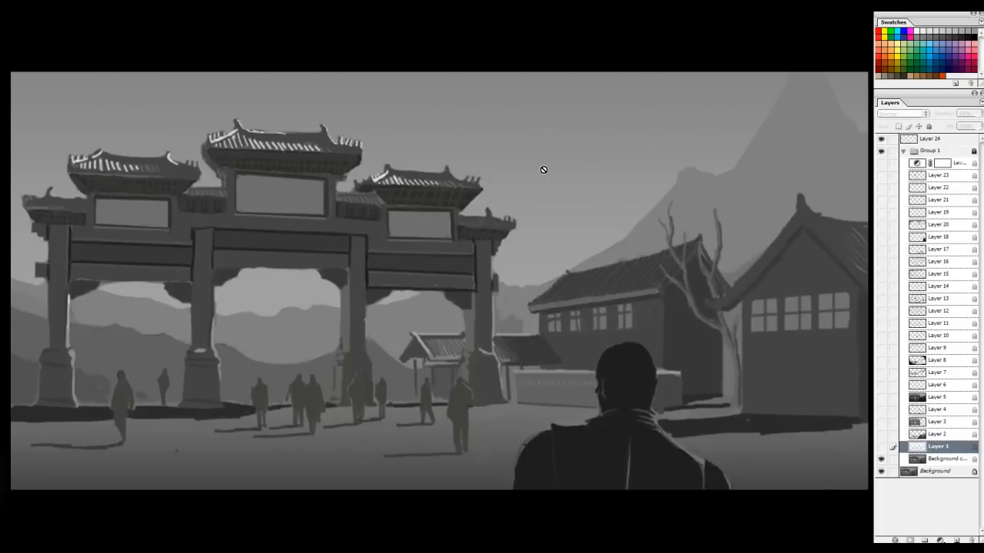
pyautogui.moveTo(844, 233)
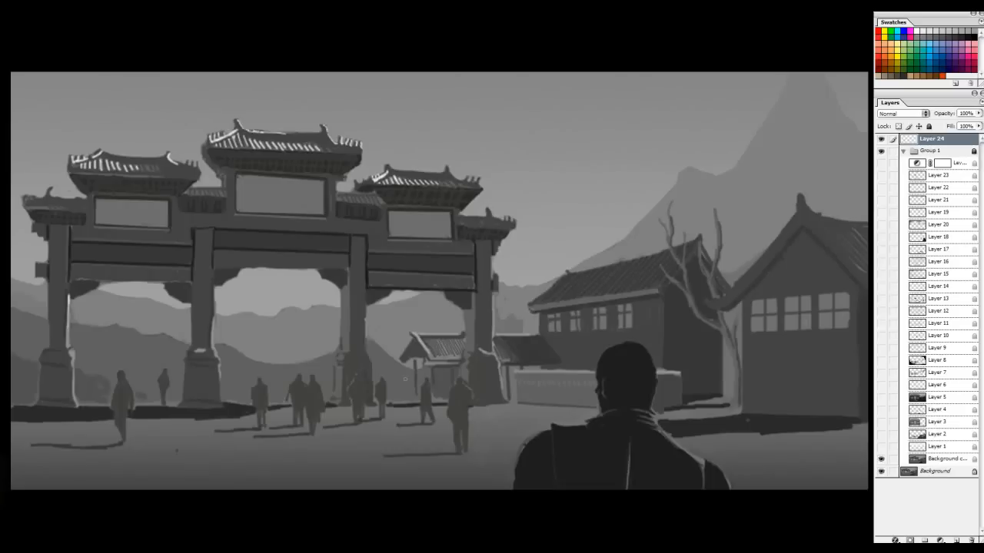
pyautogui.moveTo(742, 299)
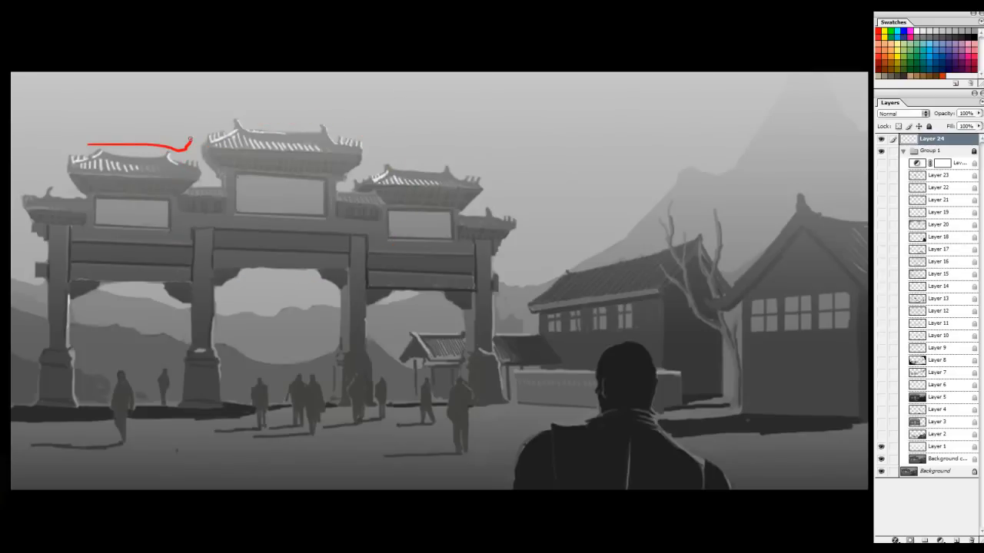
# - Undo the roof curve and write red labels: 1 Foreground, 2 Mid-second point, 3 BG
pyautogui.press('ctrl+z')
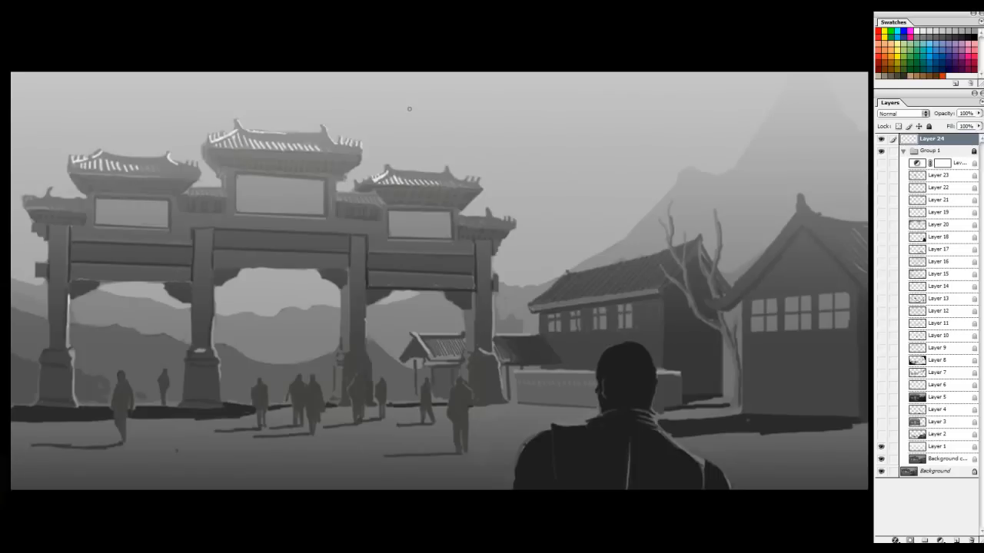
pyautogui.moveTo(593, 216)
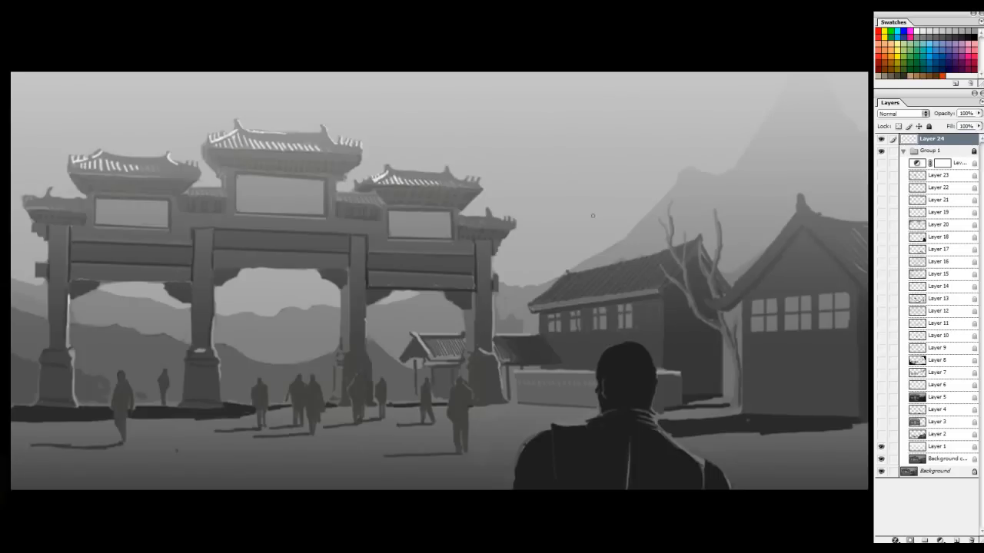
pyautogui.moveTo(392, 162); pyautogui.dragTo(469, 173)
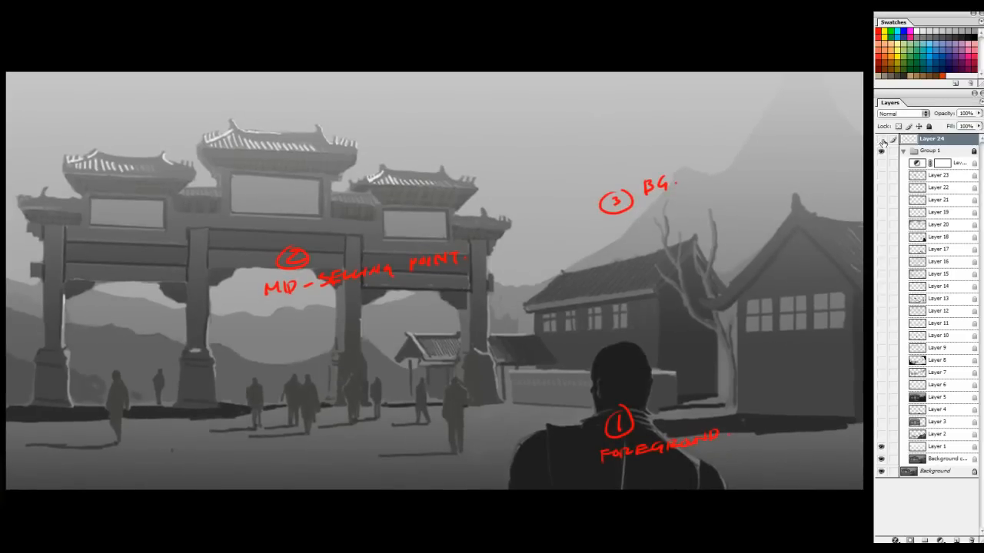
# - Hide the red depth labels, the darkened-houses stage and the remaining paintover stages
pyautogui.click(881, 139)
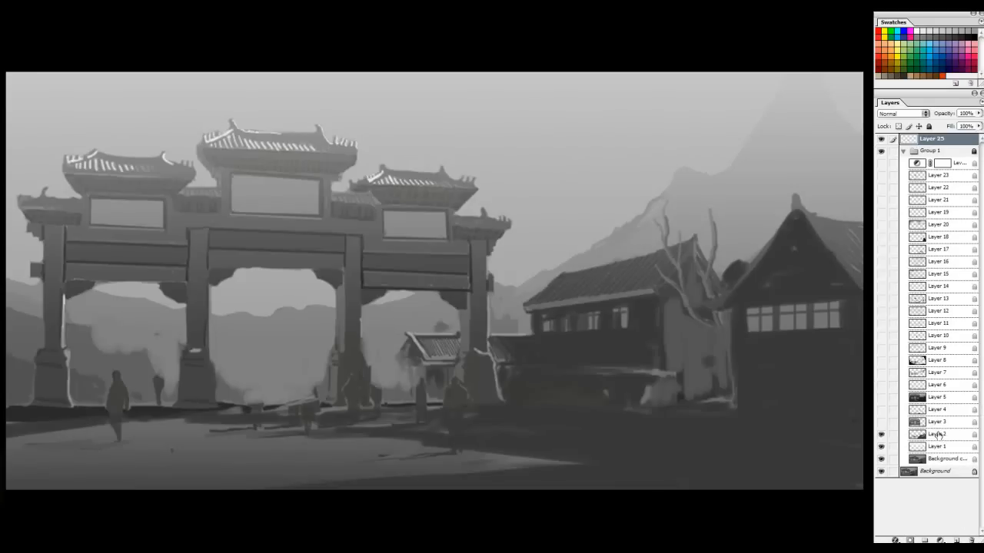
pyautogui.click(936, 433)
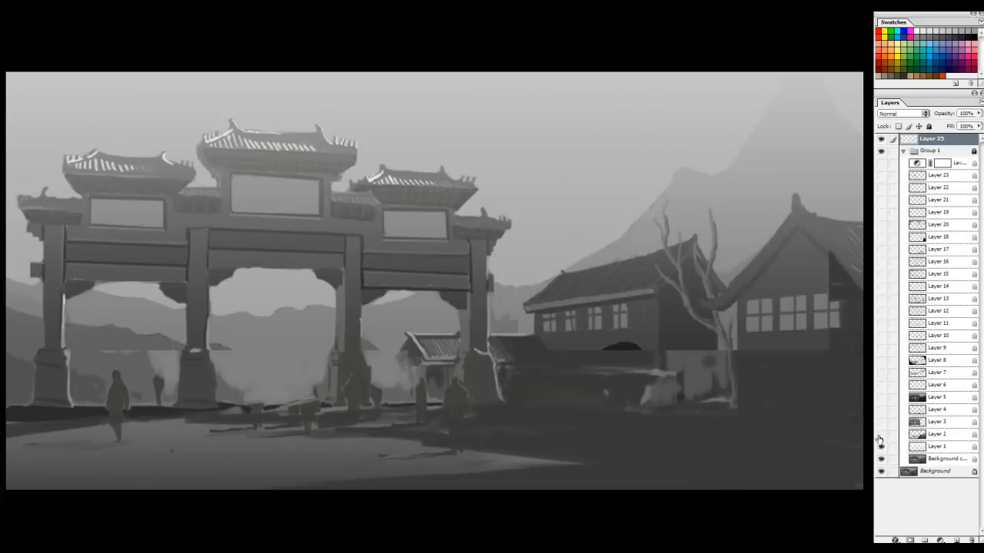
pyautogui.moveTo(19, 312); pyautogui.dragTo(165, 340)
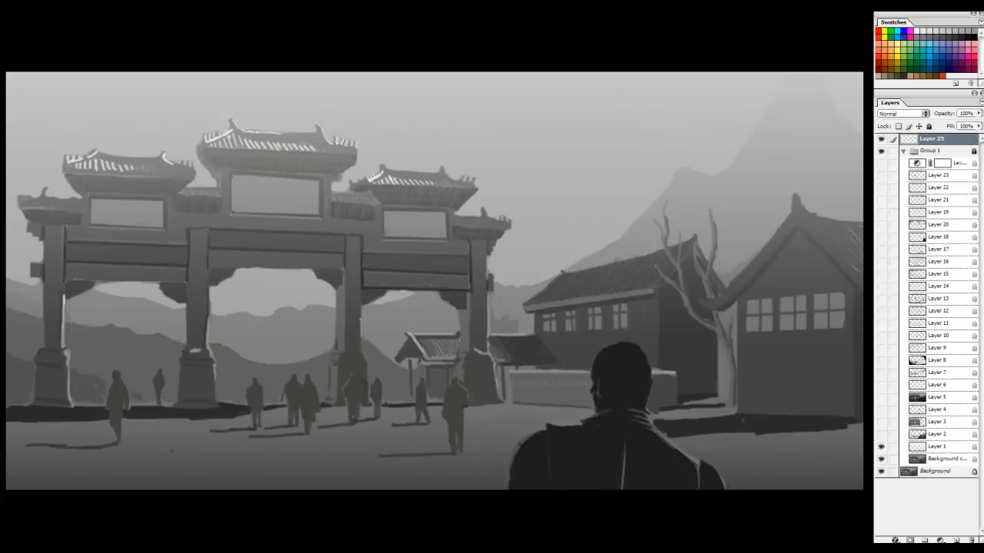
# - Sketch red upward arrows and a wavy gate-base curve, then show the darkened-houses paintover
pyautogui.moveTo(65, 307); pyautogui.dragTo(365, 359)
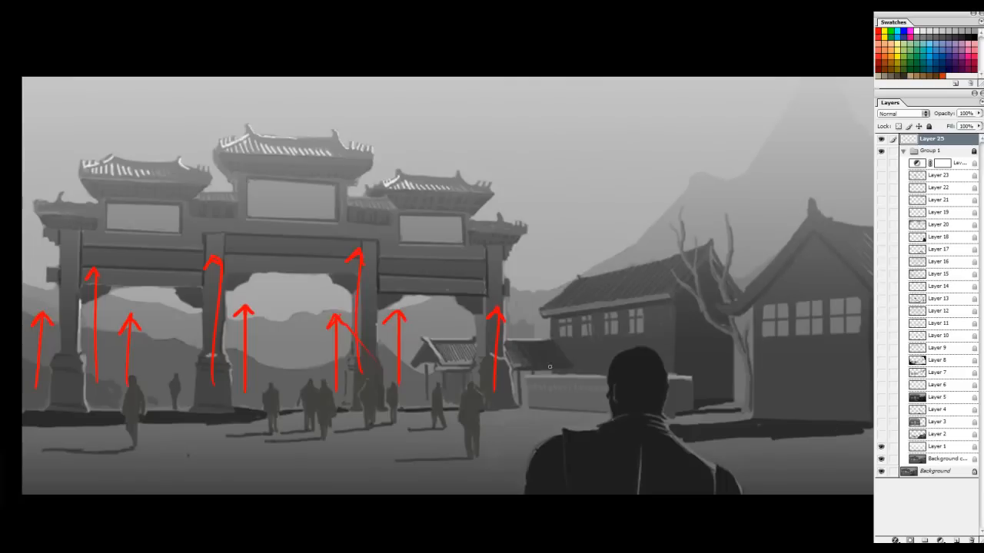
pyautogui.moveTo(69, 323); pyautogui.dragTo(220, 350)
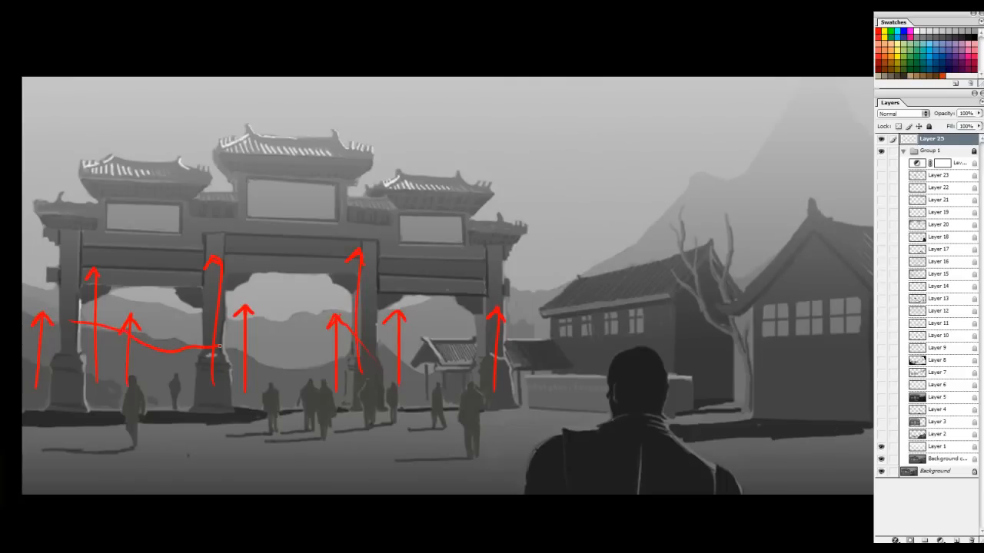
pyautogui.moveTo(219, 350); pyautogui.dragTo(461, 365)
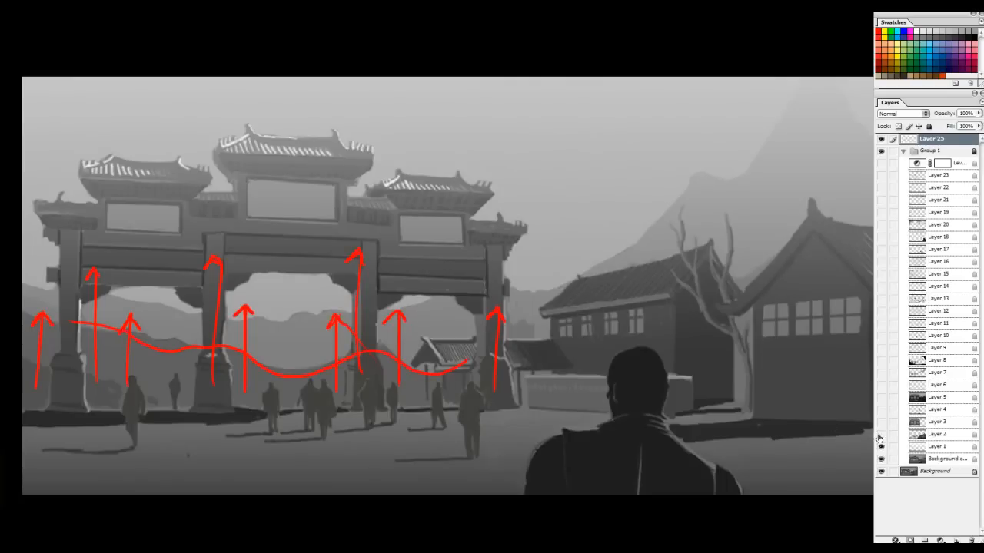
pyautogui.click(881, 139)
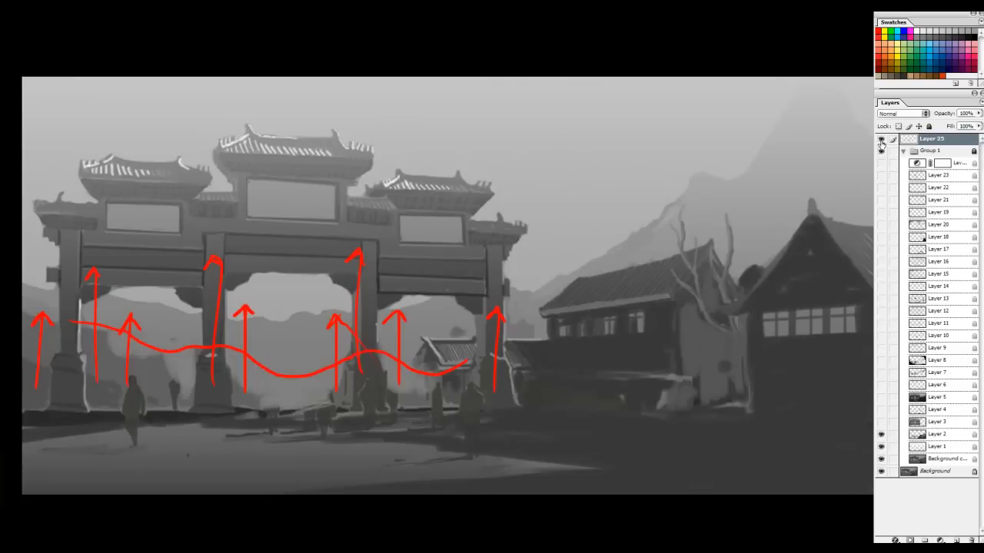
pyautogui.click(882, 139)
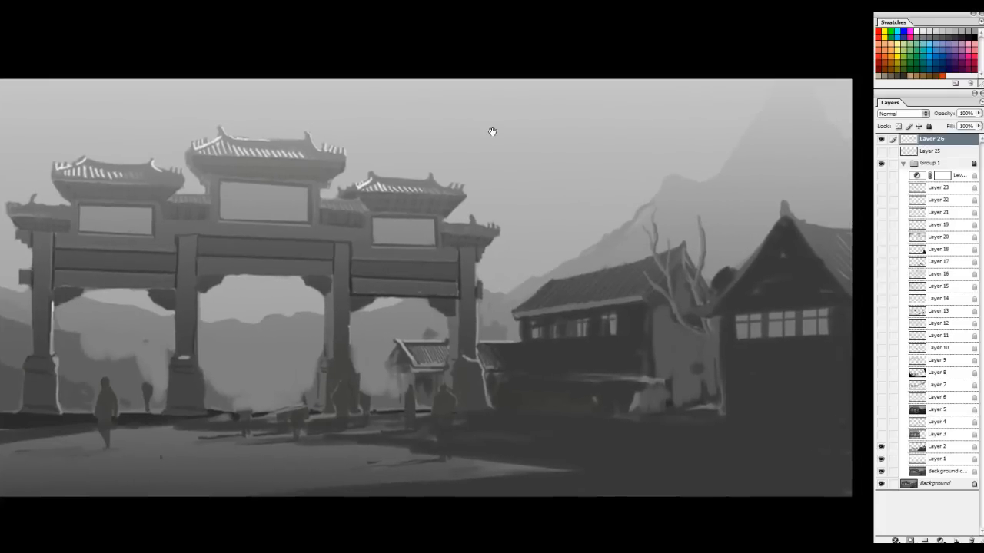
# - Draw red light-direction arrows with a sun labelled 'light primary'
pyautogui.moveTo(561, 104); pyautogui.dragTo(500, 138)
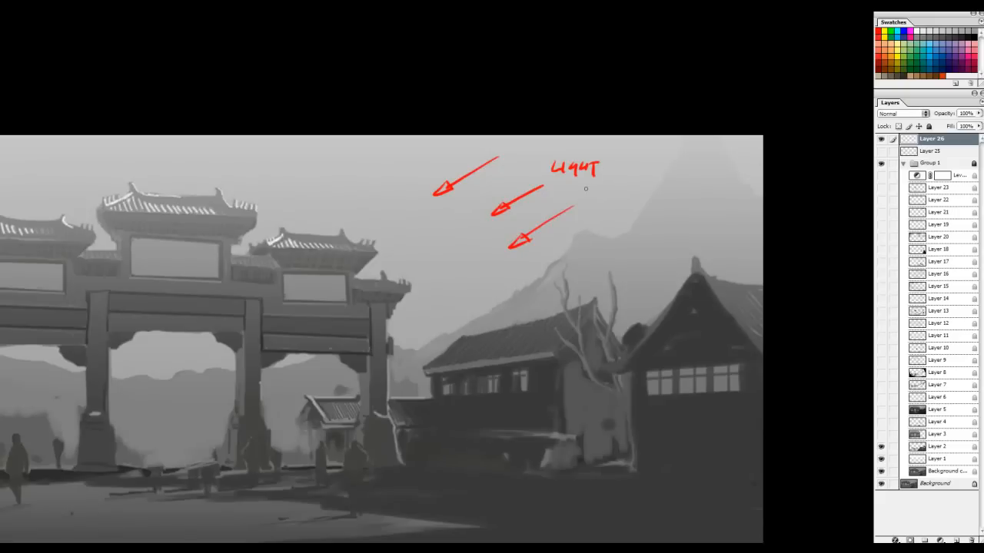
pyautogui.moveTo(580, 192); pyautogui.dragTo(626, 196)
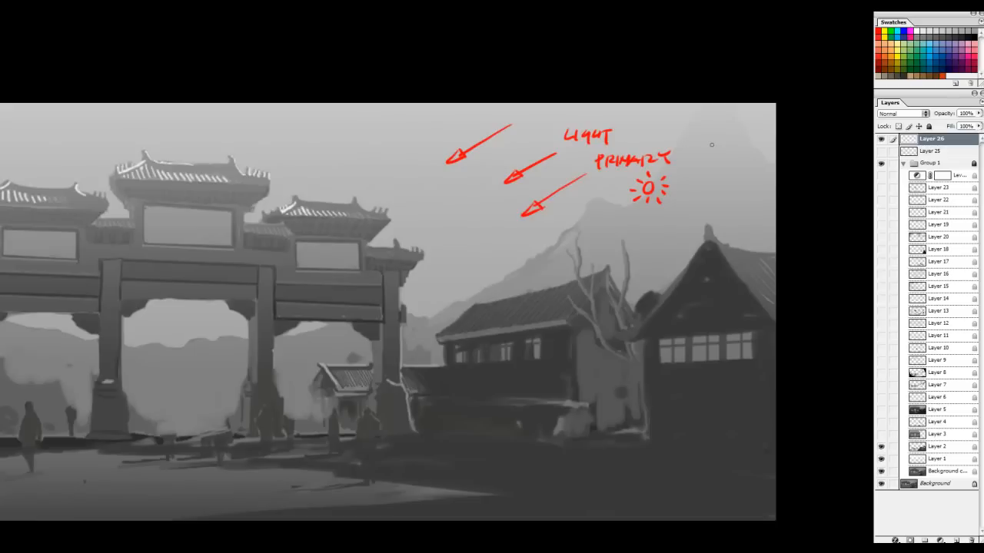
pyautogui.moveTo(293, 144)
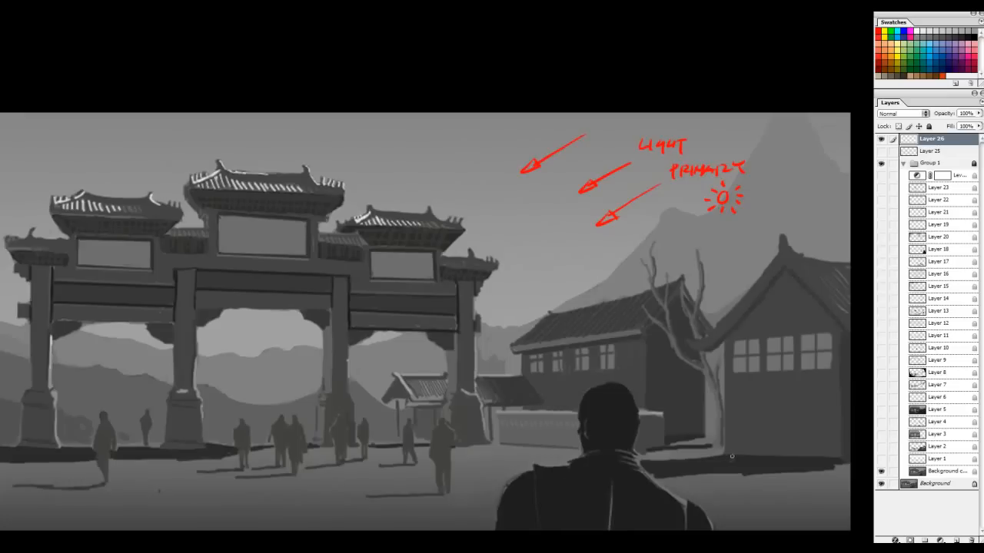
pyautogui.moveTo(350, 496); pyautogui.dragTo(453, 496)
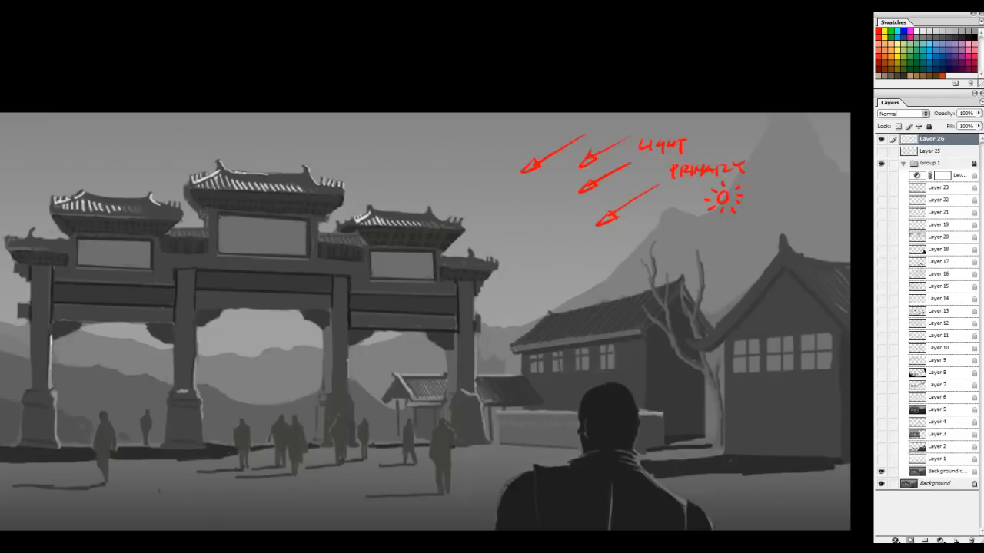
# - Toggle Layer 2 to compare before and after, then hide the light notes
pyautogui.click(880, 459)
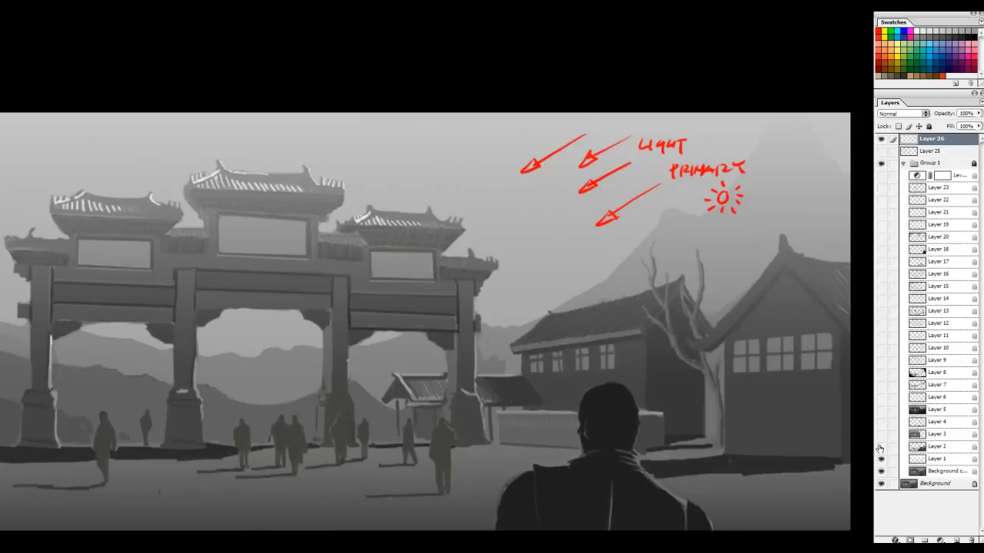
pyautogui.click(881, 450)
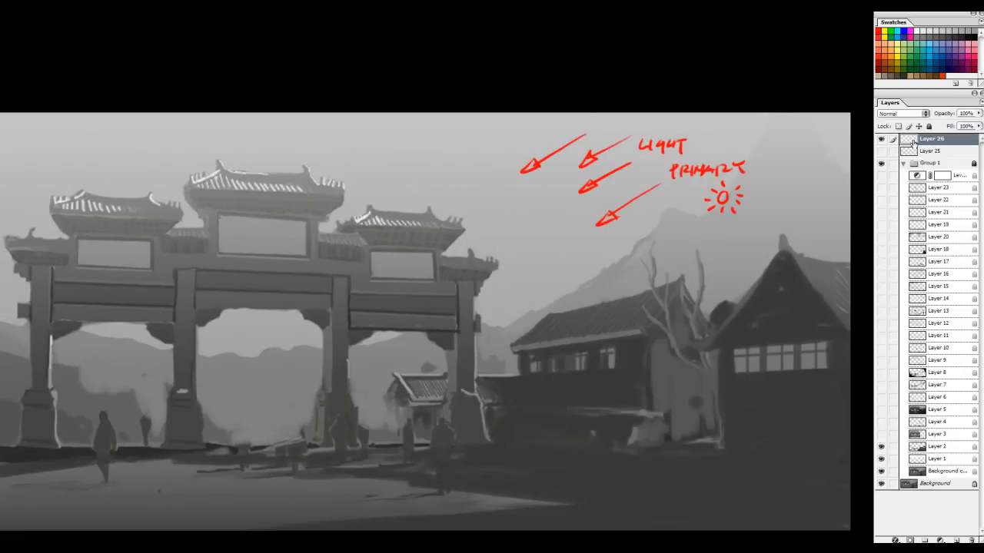
pyautogui.click(931, 139)
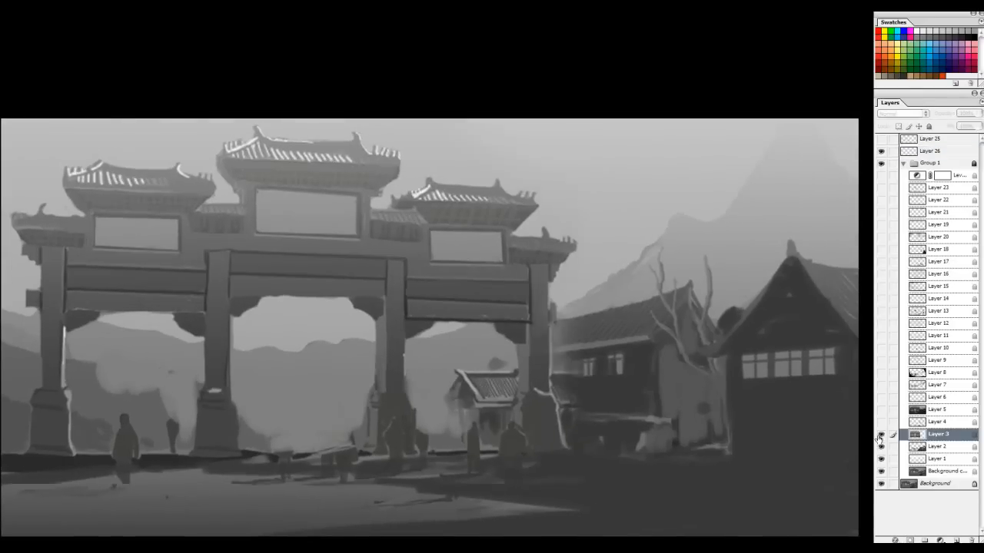
# - Toggle Layer 3 to view the original smaller gate and outline its silhouette in red
pyautogui.click(882, 434)
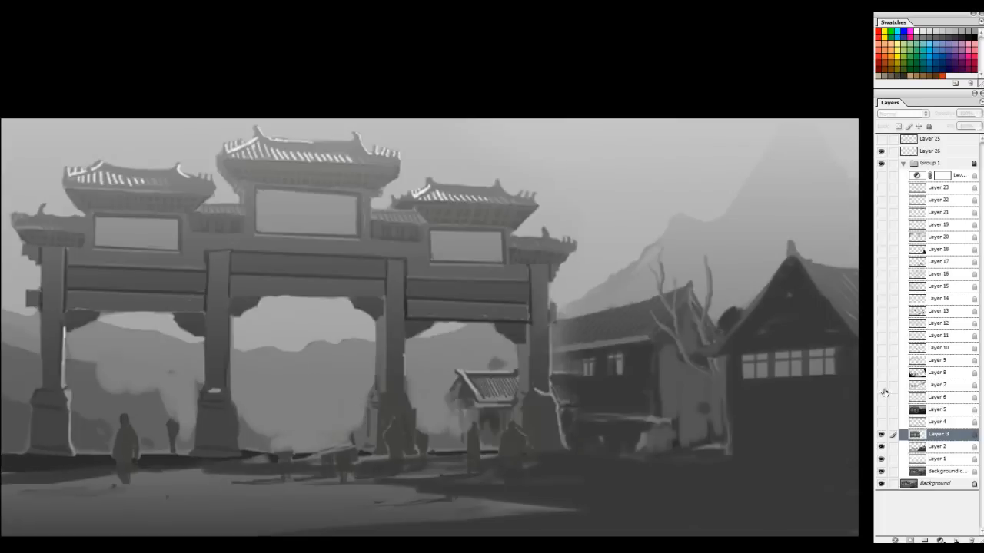
pyautogui.moveTo(609, 237)
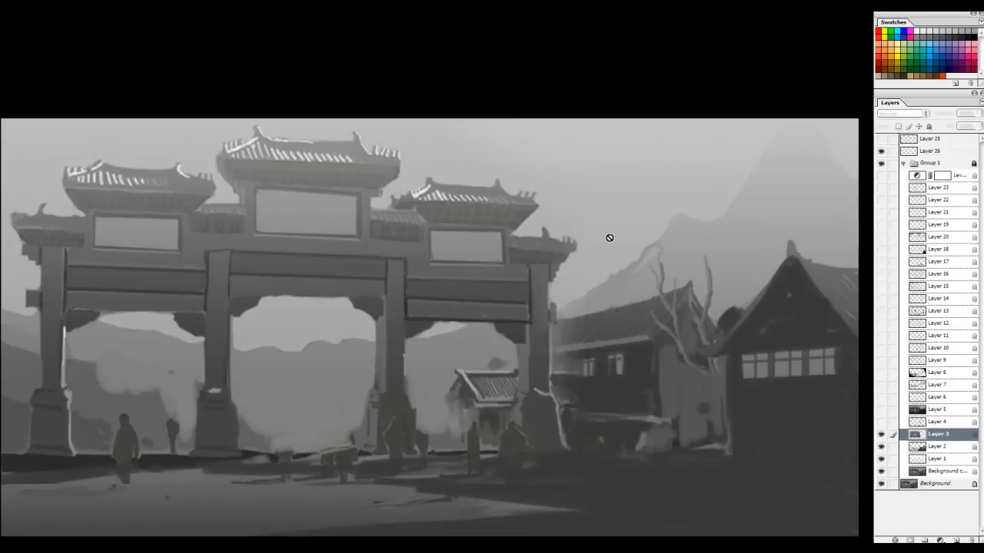
pyautogui.click(881, 435)
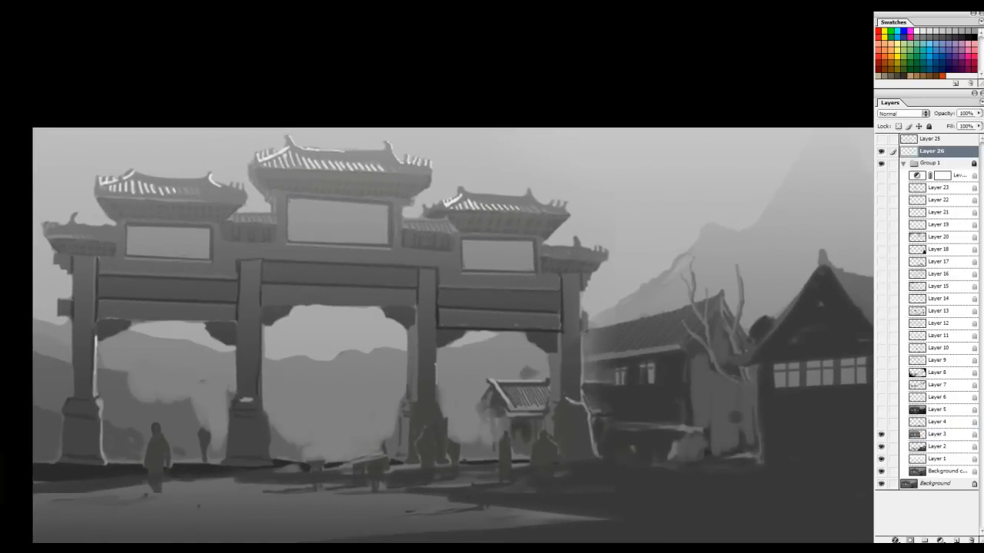
pyautogui.moveTo(446, 173); pyautogui.dragTo(285, 482)
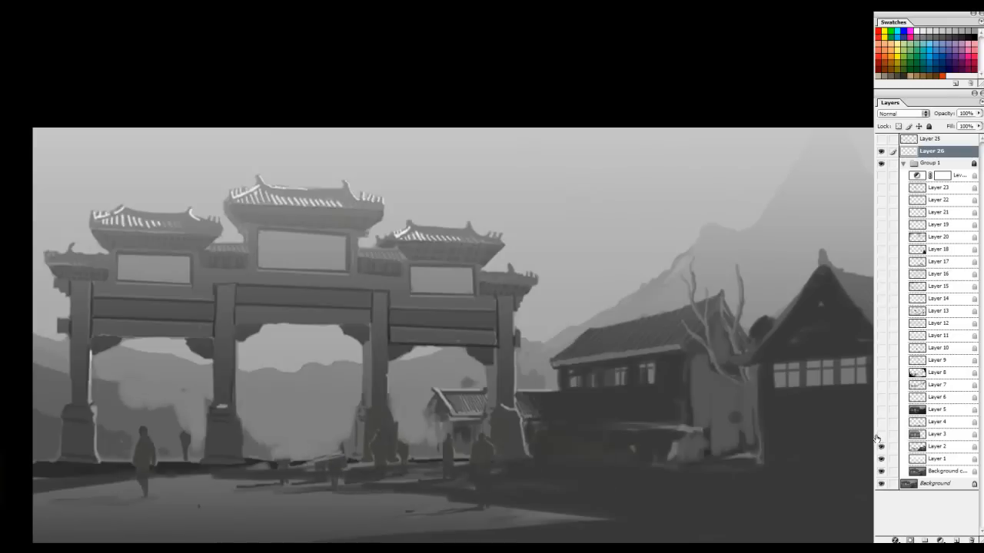
pyautogui.click(881, 446)
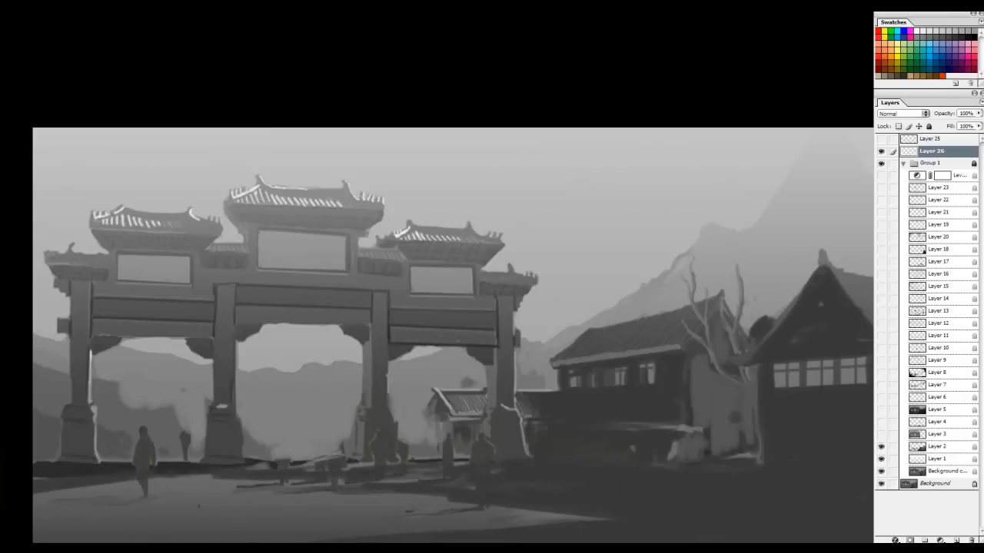
pyautogui.moveTo(403, 209); pyautogui.dragTo(449, 220)
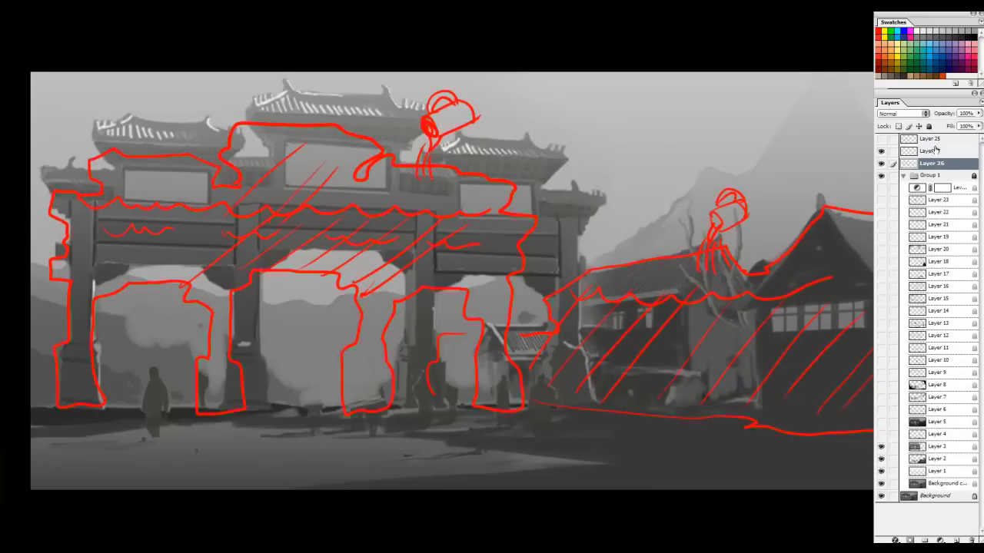
# - Hide the red outline notes and toggle Layer 3 to compare enlarged and original gates
pyautogui.click(881, 151)
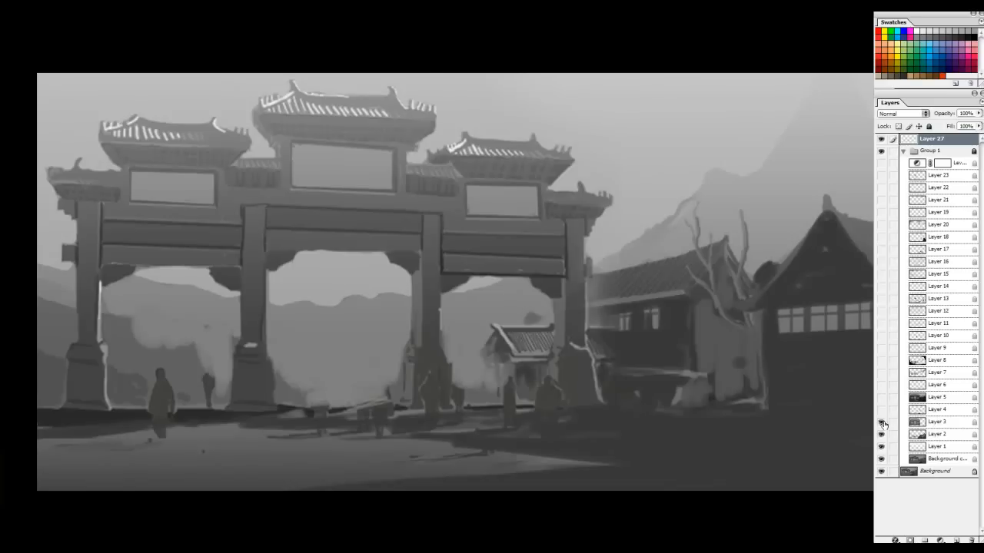
pyautogui.click(882, 423)
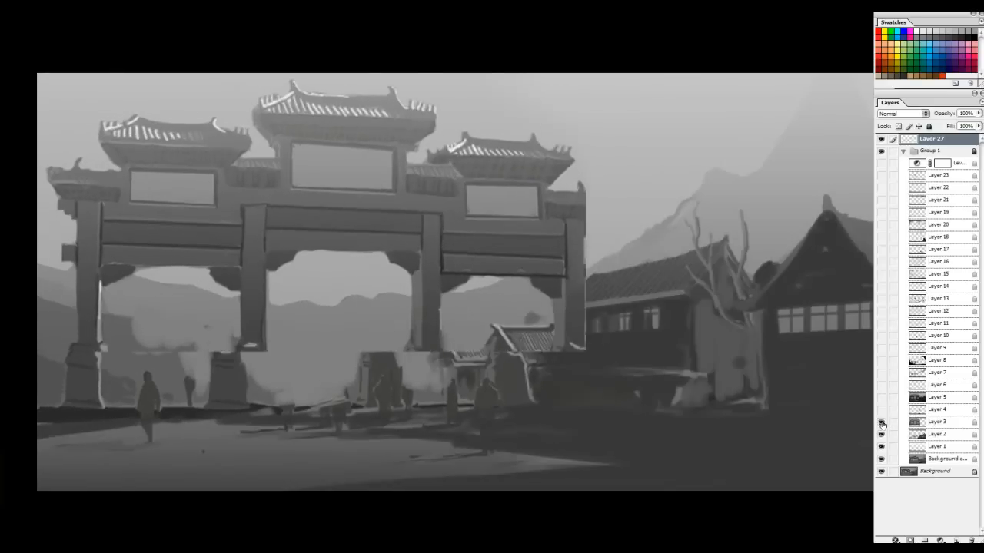